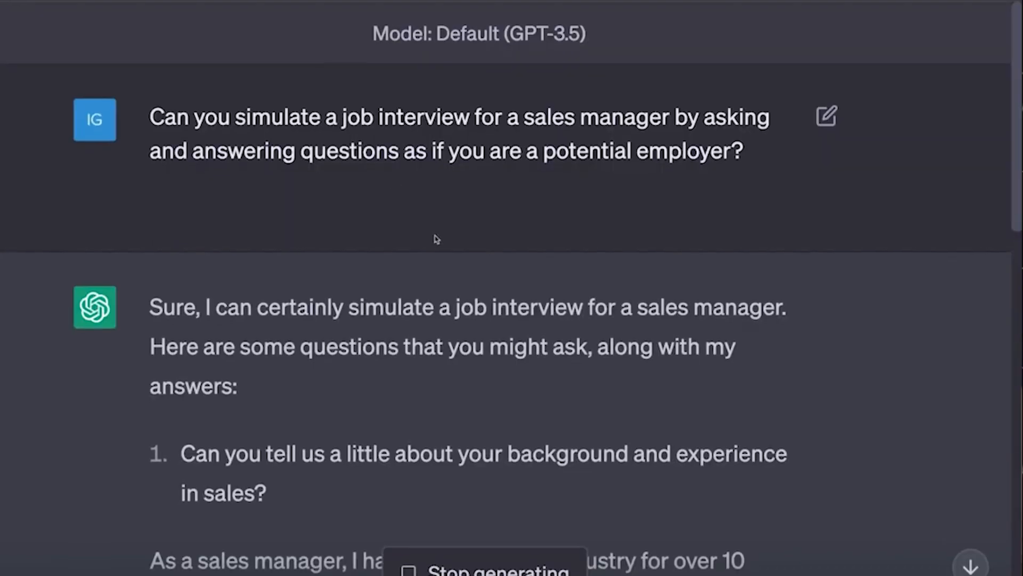
scroll("down", 3)
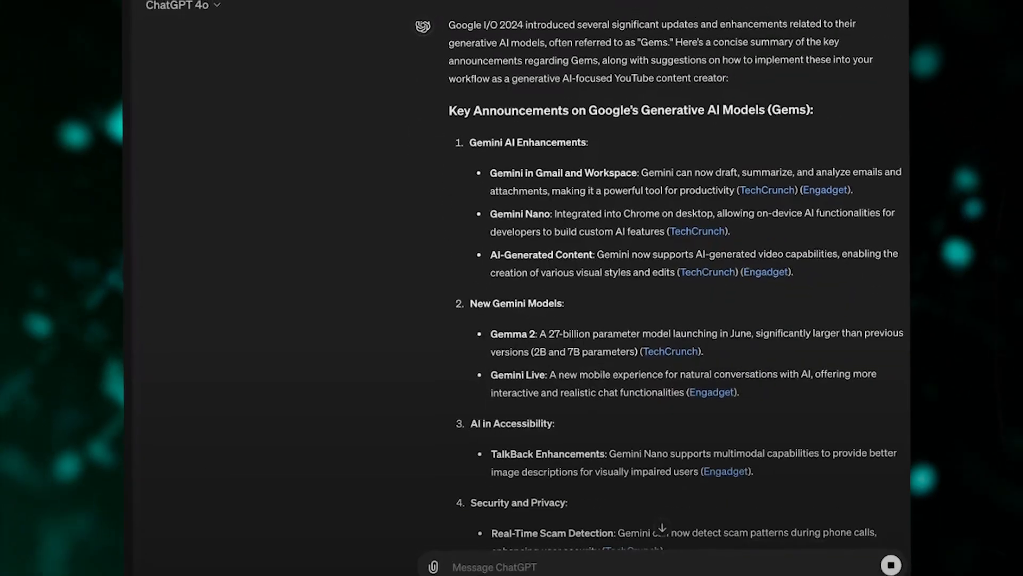
scroll("down", 3)
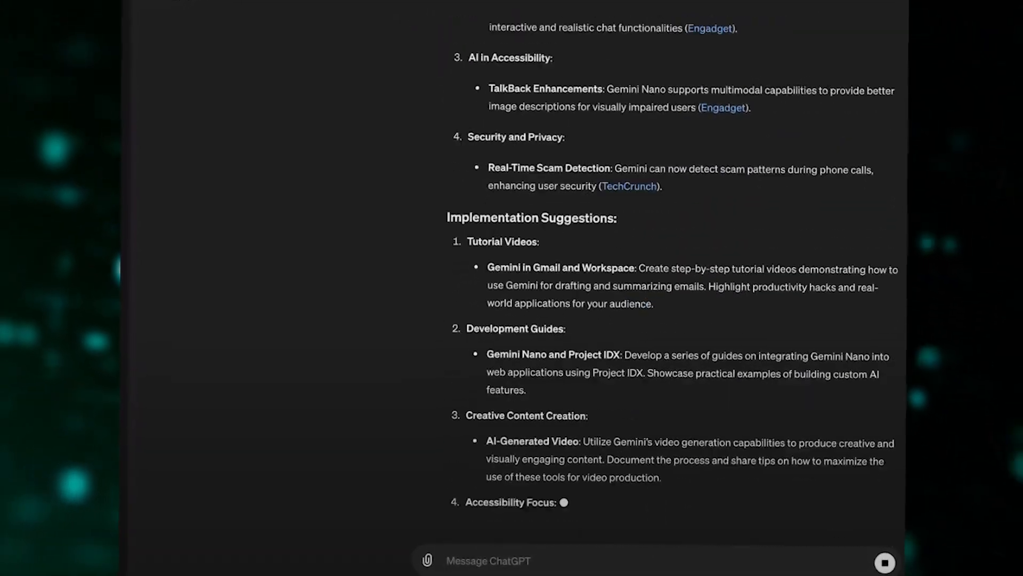
scroll("up", 3)
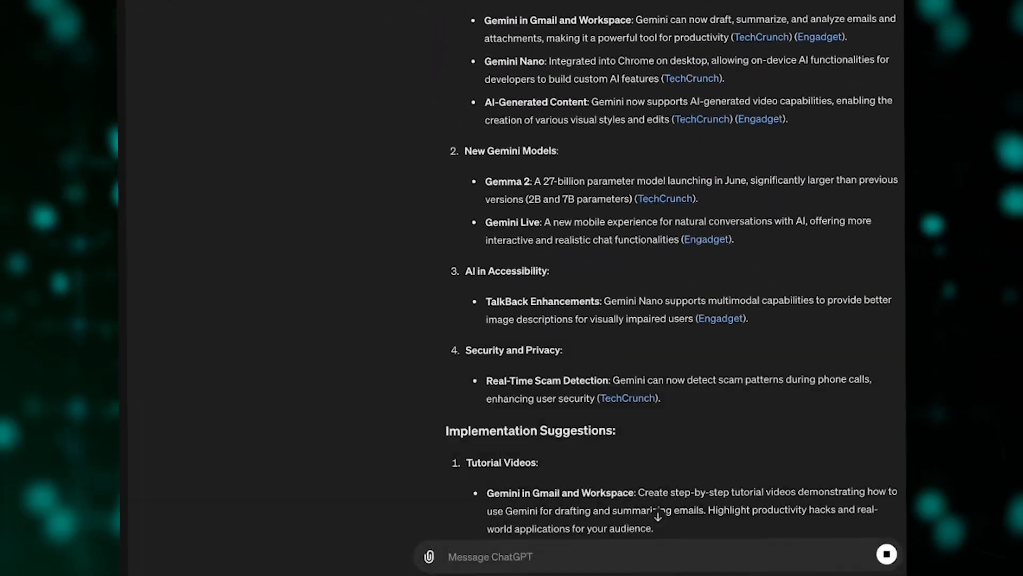